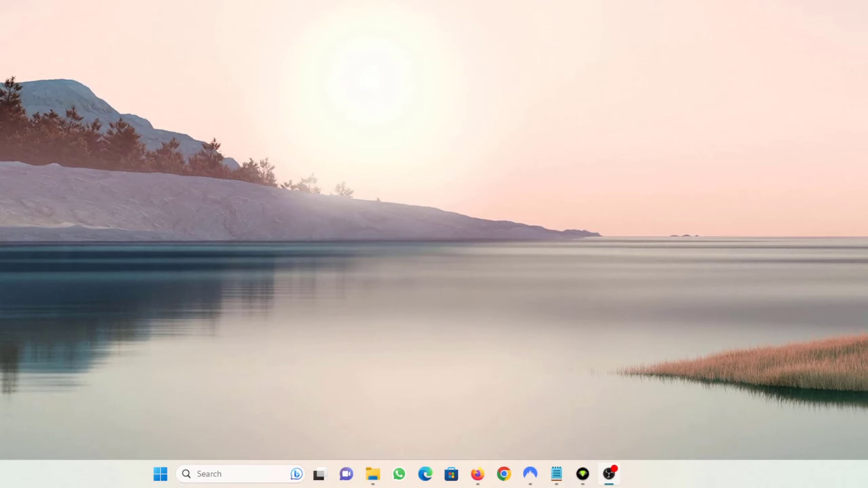
mouse_move(117, 433)
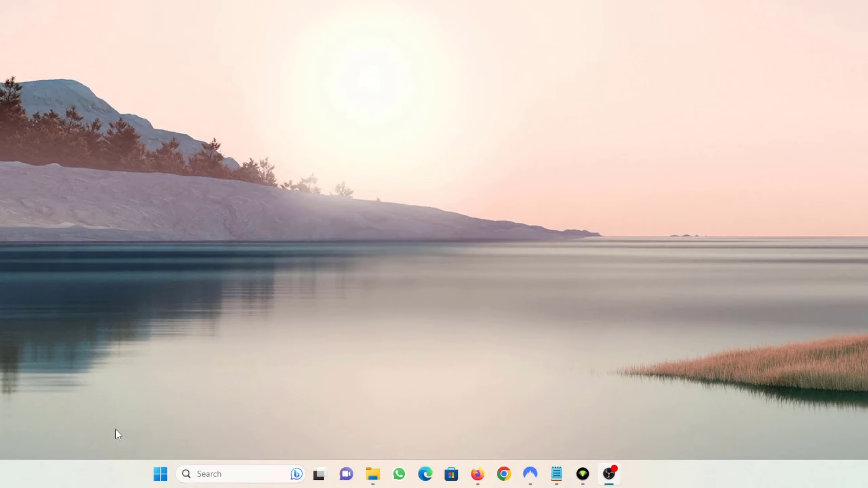
Step: Search the Start menu for 'services' to launch the Services console
left_click(160, 474)
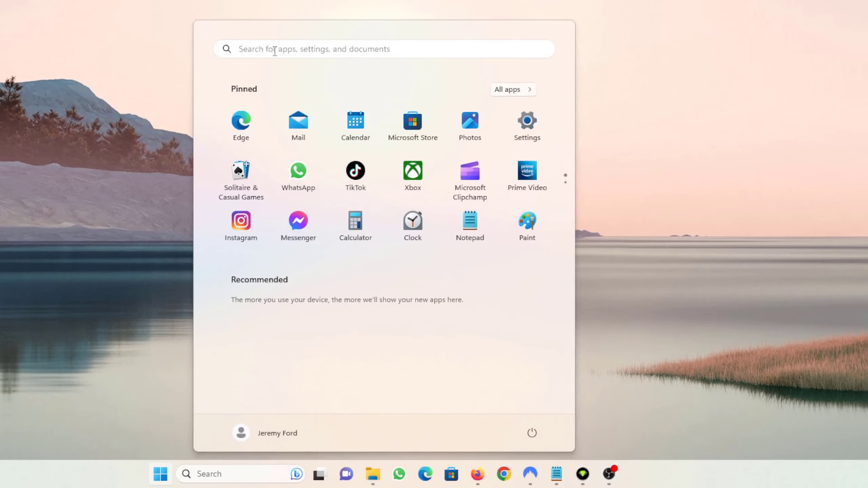
type("services")
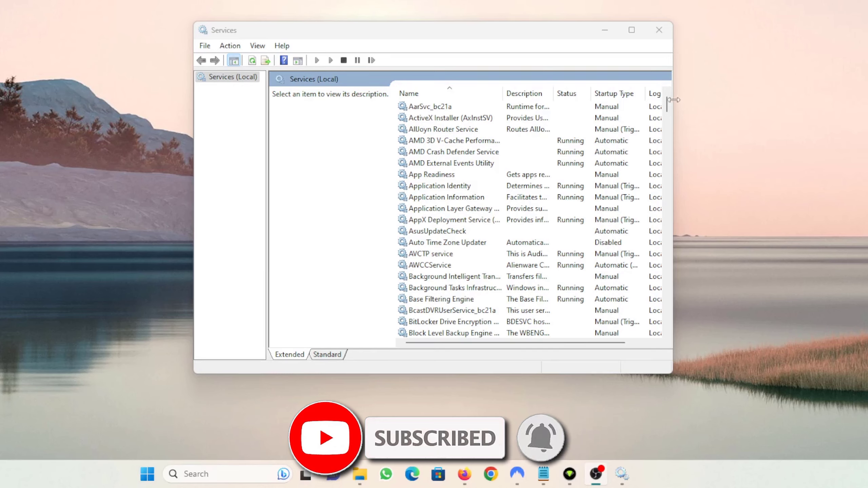
scroll("down", 3)
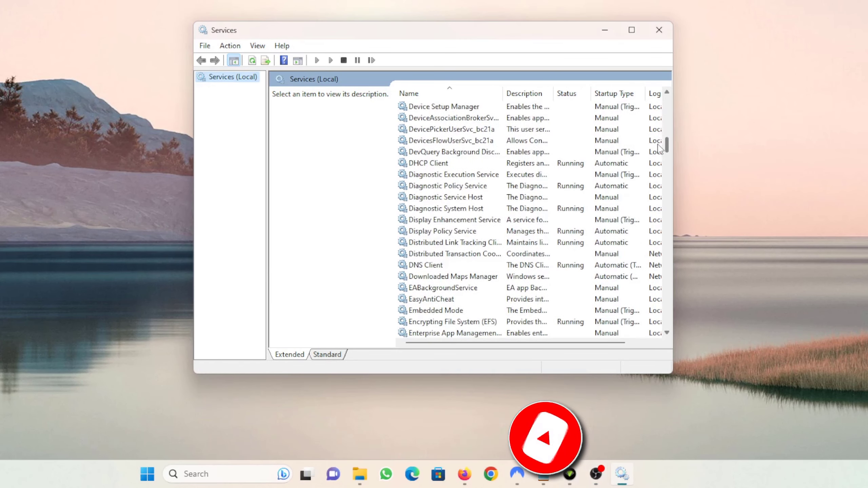
scroll("down", 3)
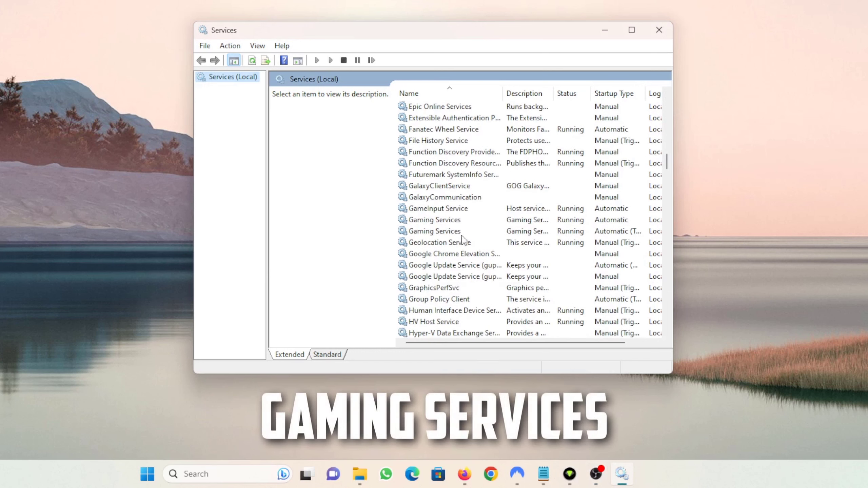
left_click(435, 220)
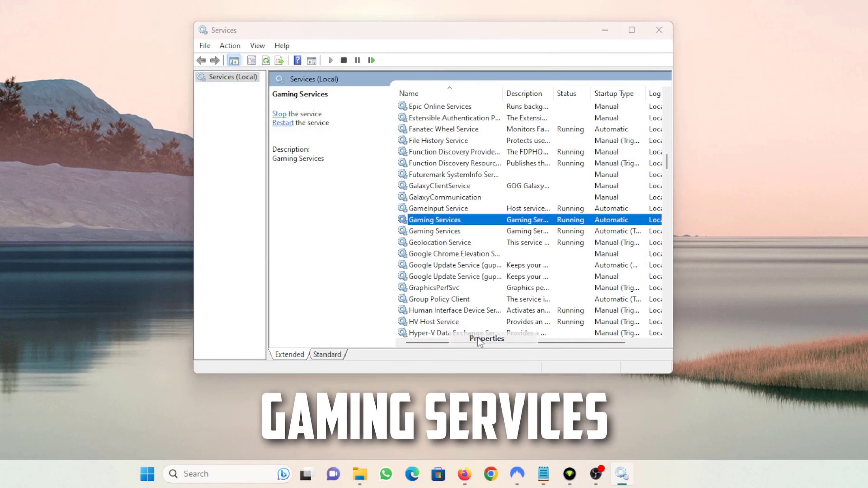
double_click(434, 219)
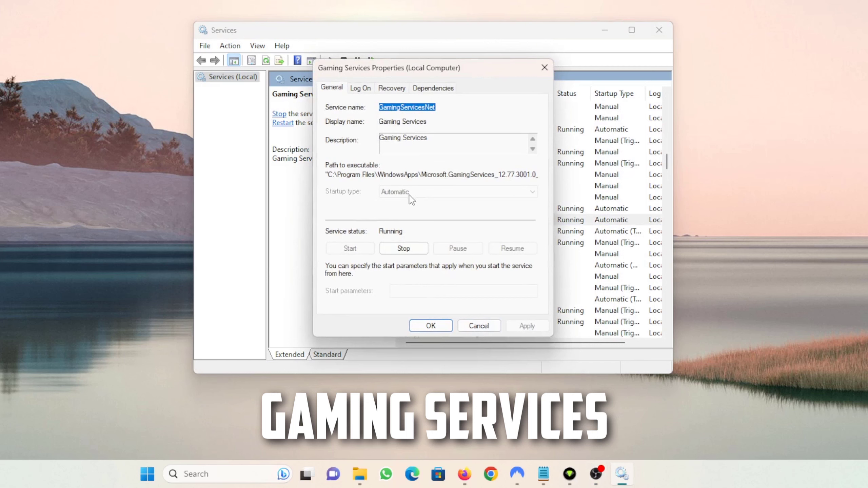
mouse_move(424, 324)
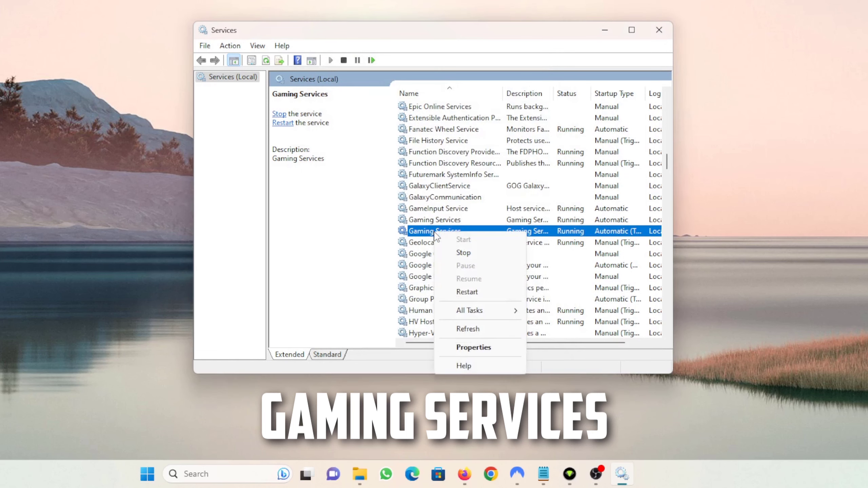
left_click(473, 347)
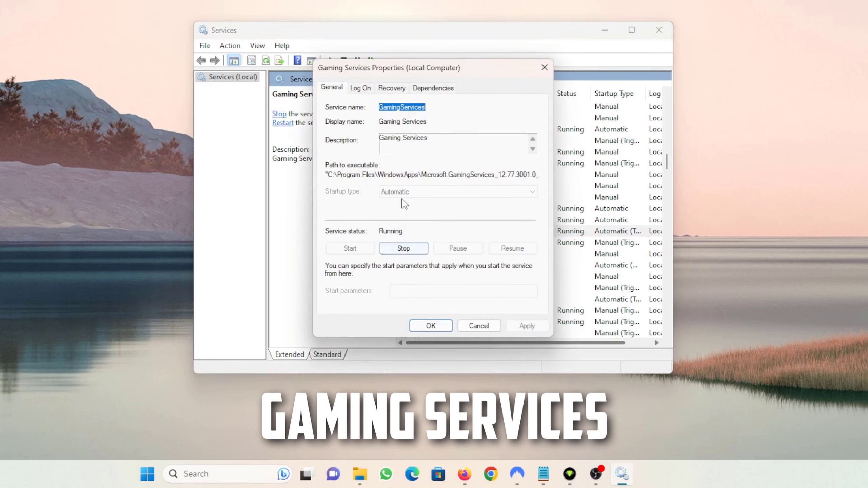
mouse_move(543, 67)
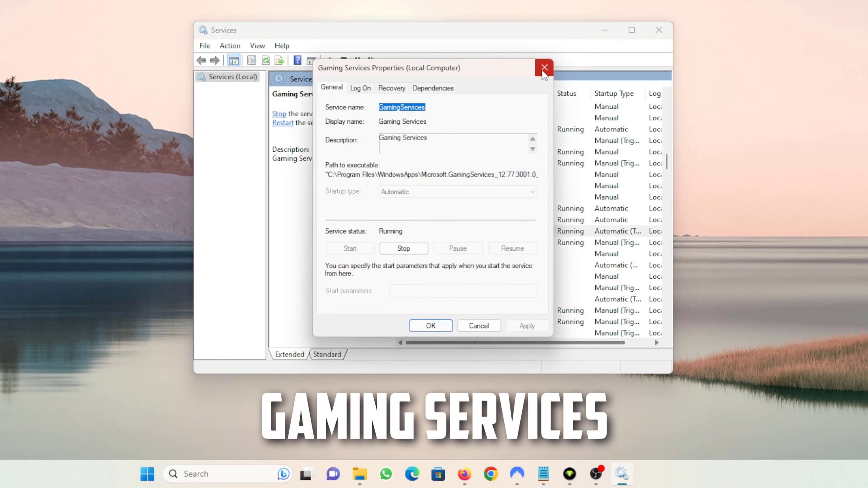
left_click(543, 67)
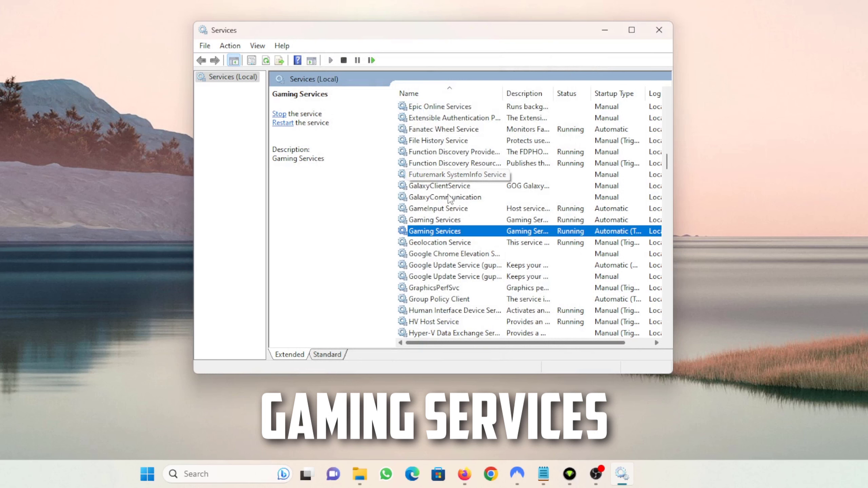
scroll("down", 3)
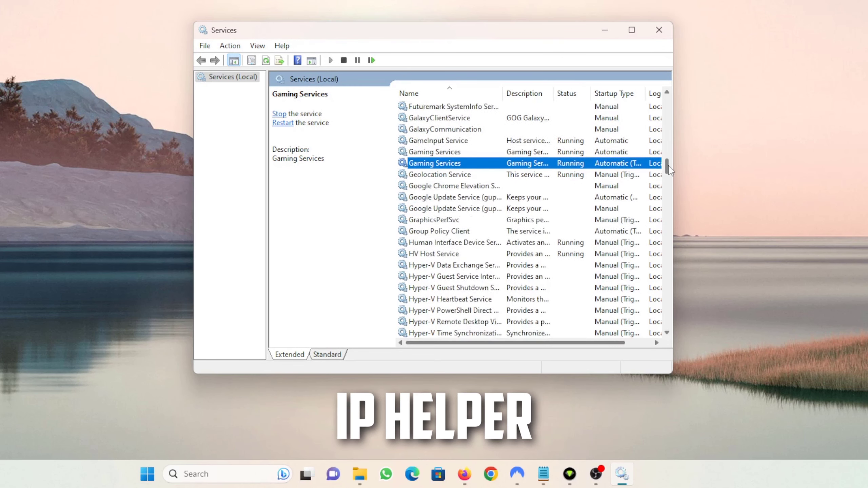
Step: Set IP Helper's startup type to Automatic and confirm
scroll("down", 3)
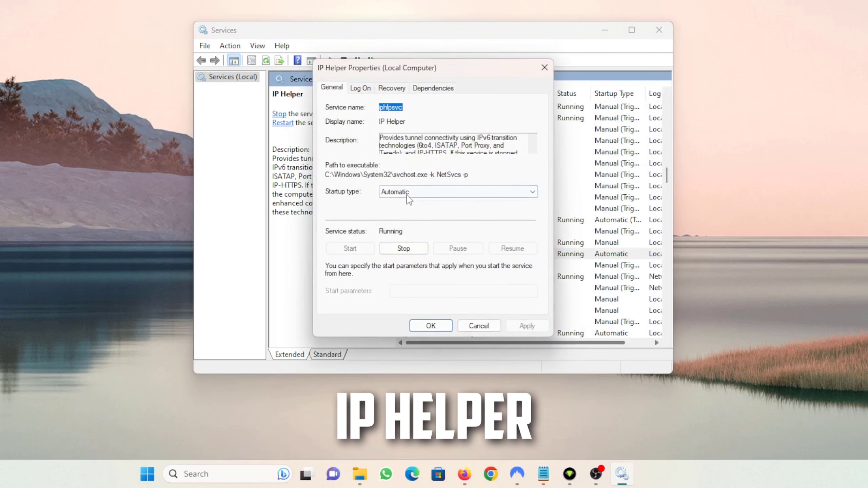
left_click(454, 191)
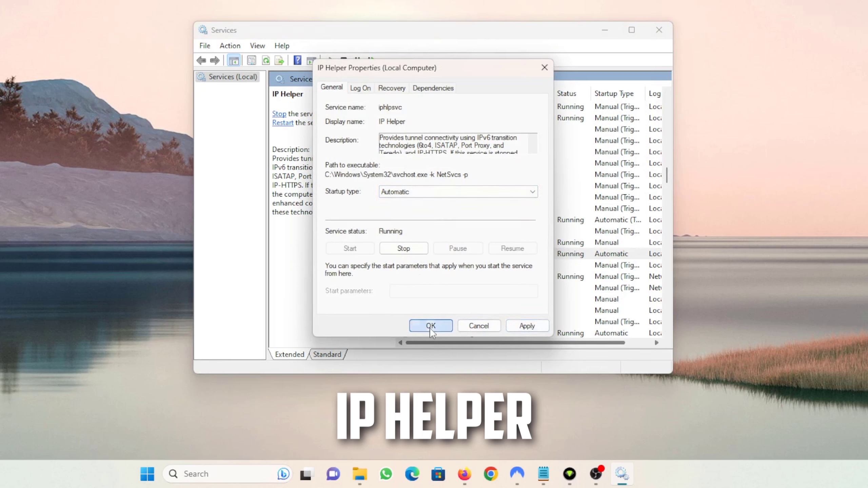
left_click(430, 326)
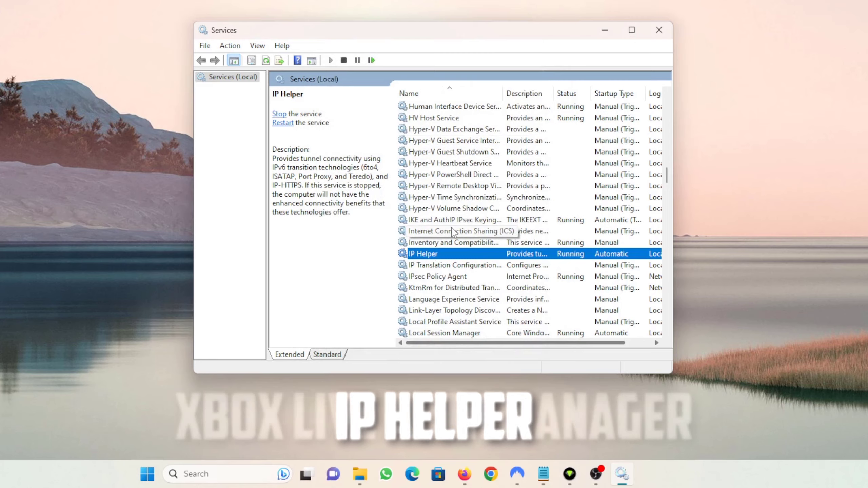
scroll("down", 3)
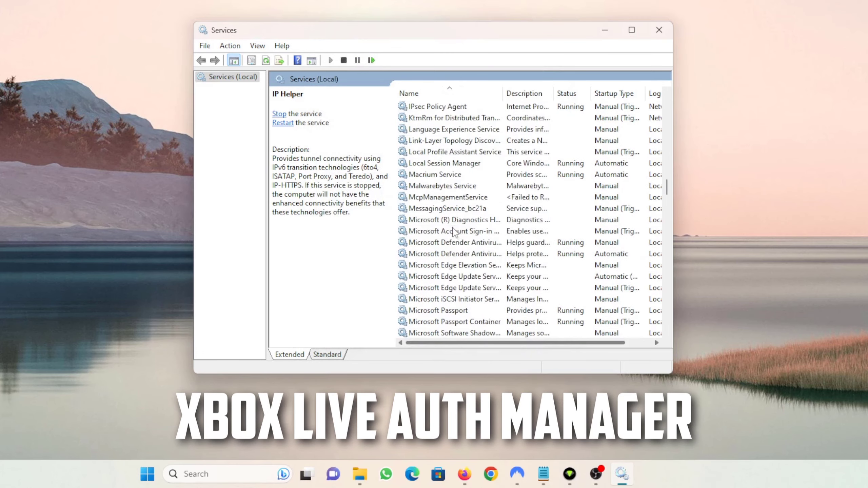
scroll("down", 3)
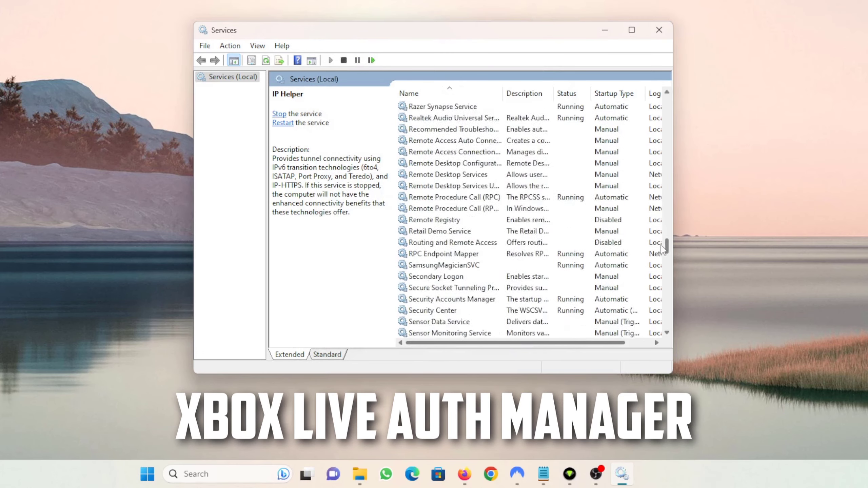
scroll("down", 3)
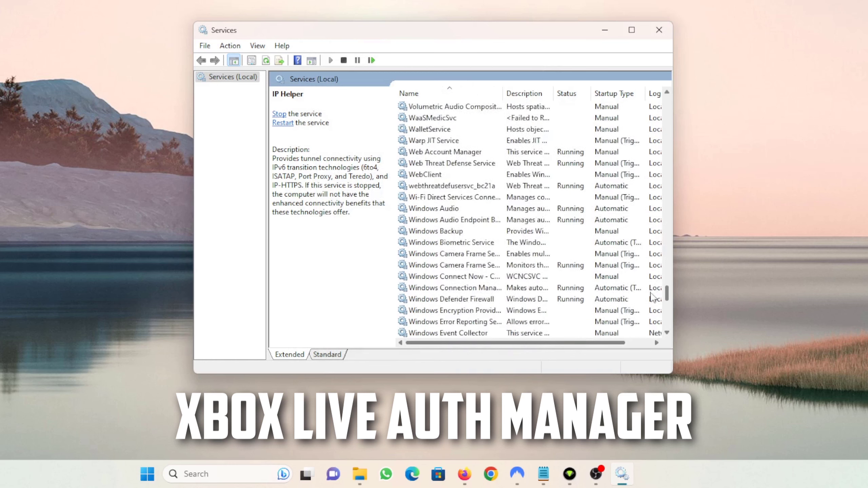
scroll("down", 3)
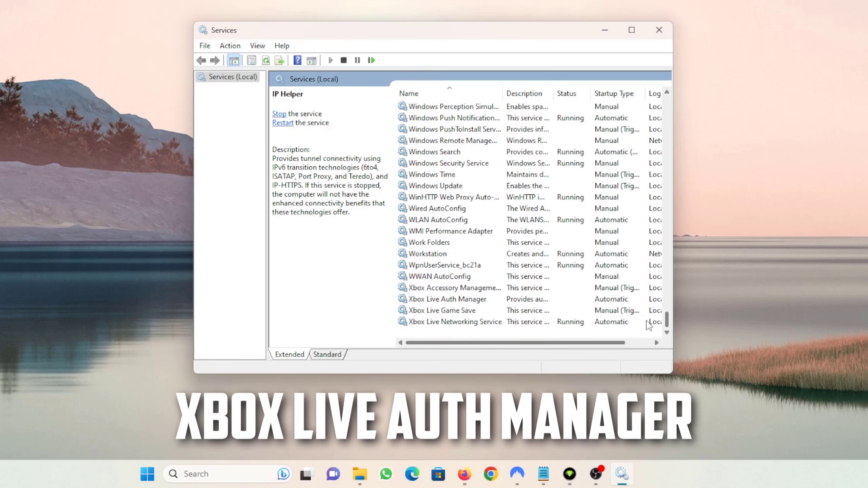
right_click(446, 299)
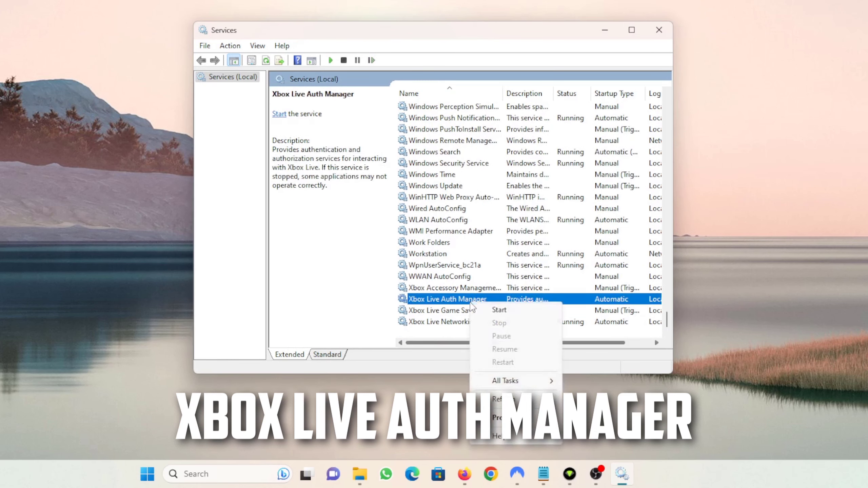
left_click(502, 417)
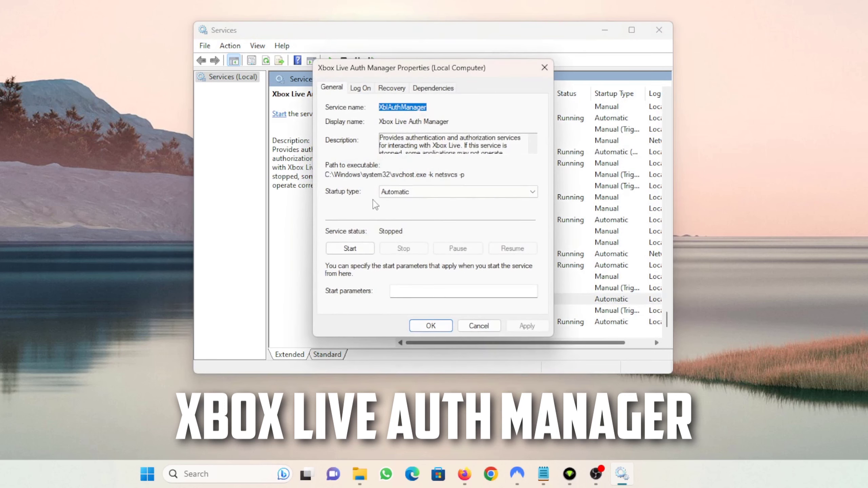
left_click(478, 326)
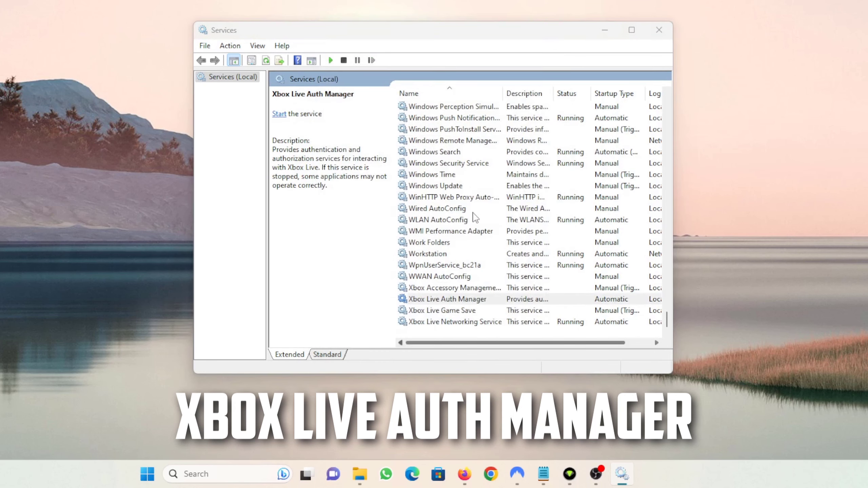
left_click(445, 299)
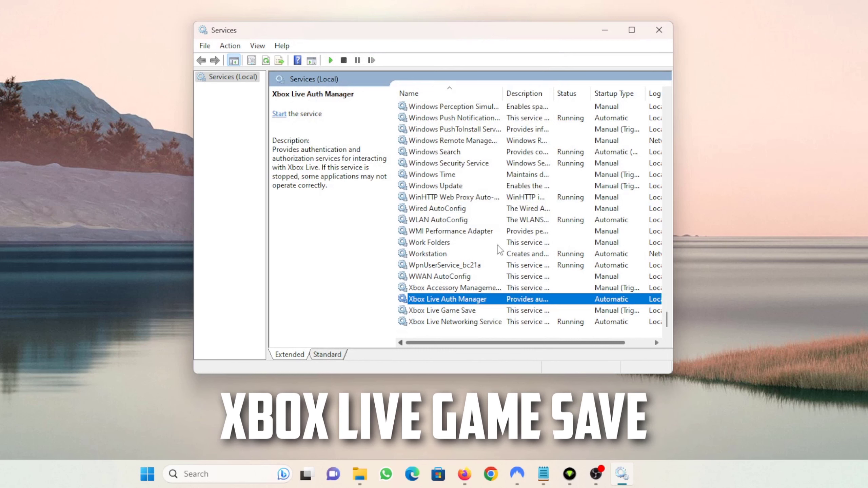
Step: Set Xbox Live Game Save's startup type to Automatic, then select Xbox Live Networking Service
right_click(441, 310)
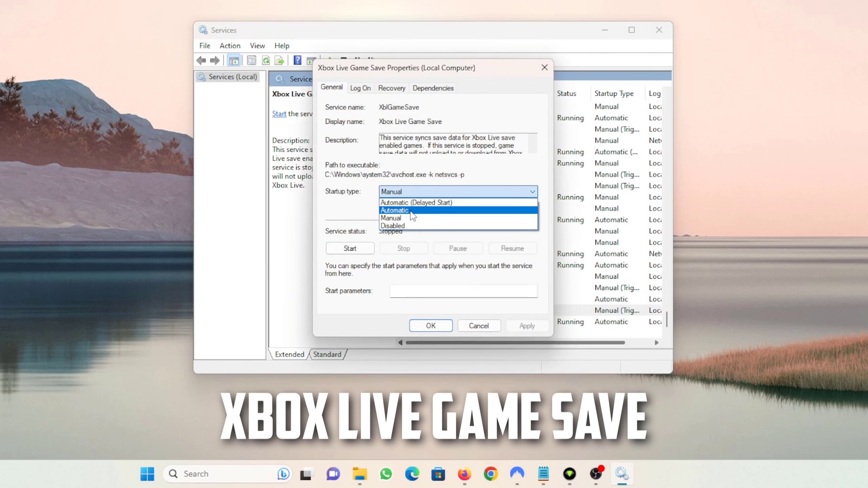
left_click(394, 210)
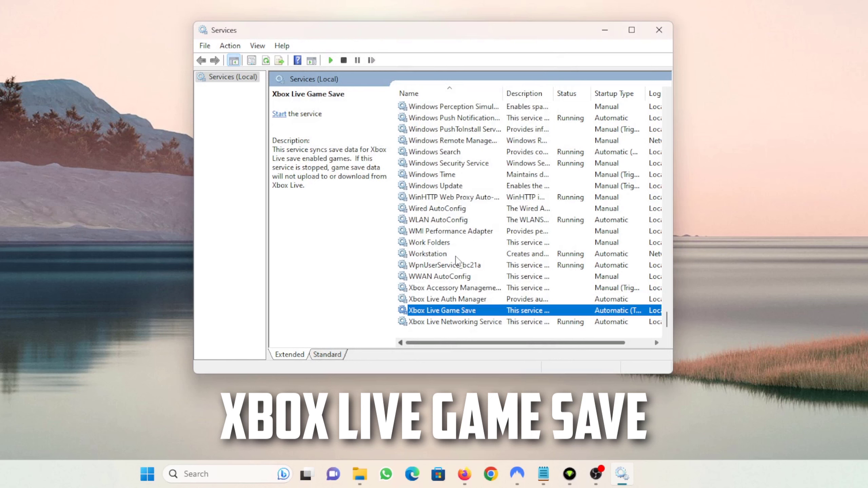
left_click(453, 321)
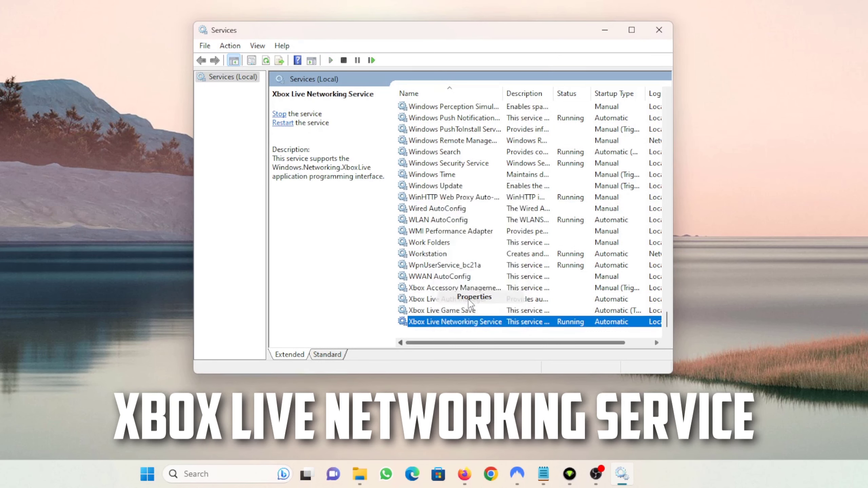
left_click(474, 297)
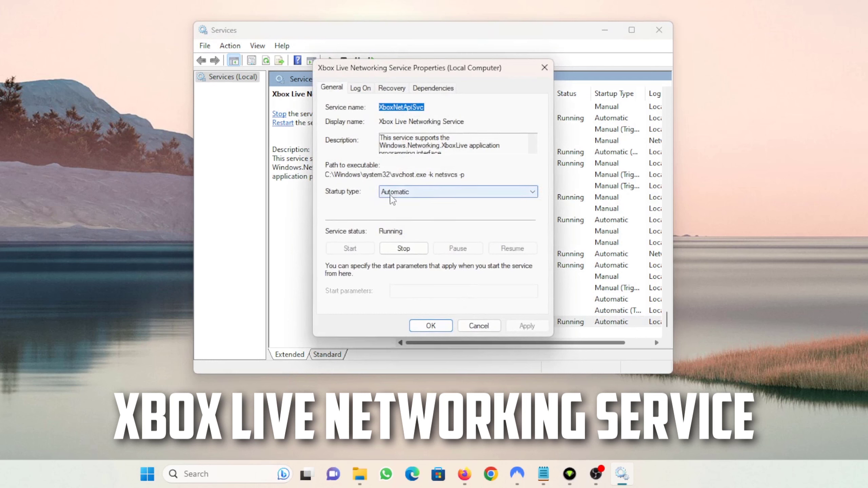
mouse_move(426, 256)
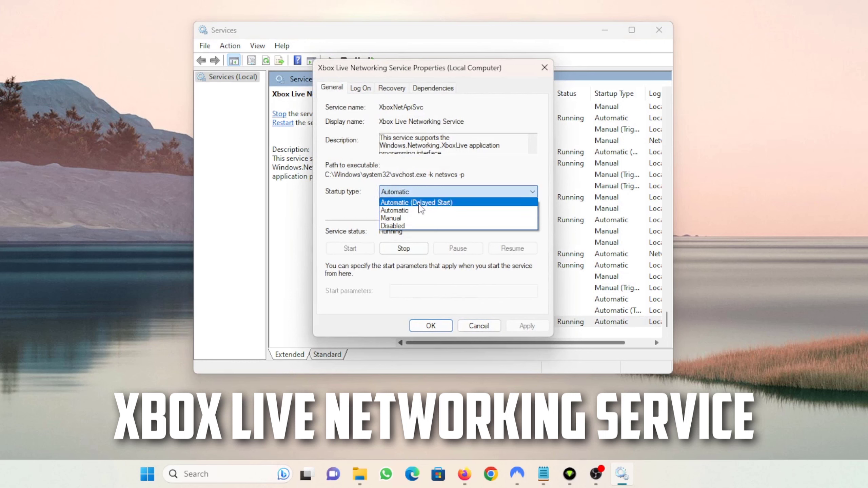
mouse_move(394, 210)
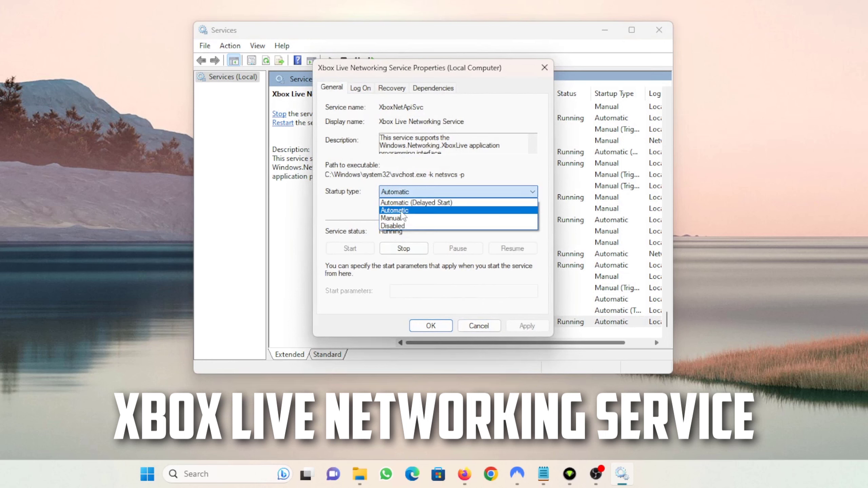
left_click(393, 210)
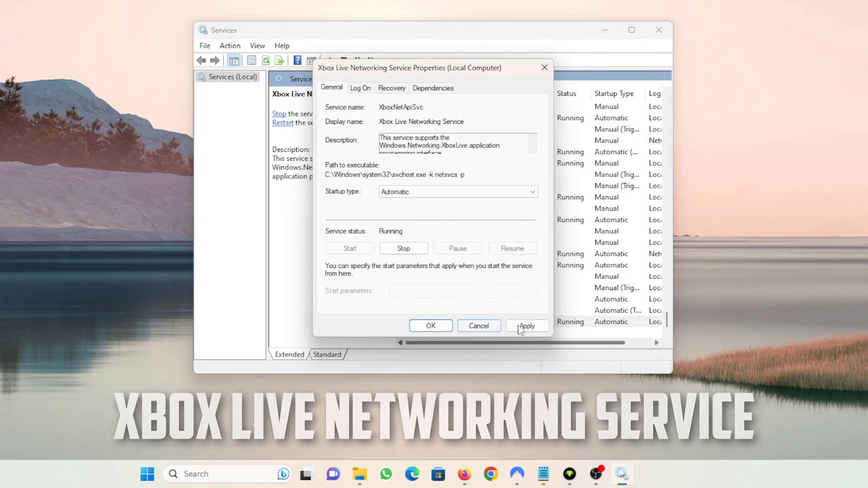
left_click(430, 325)
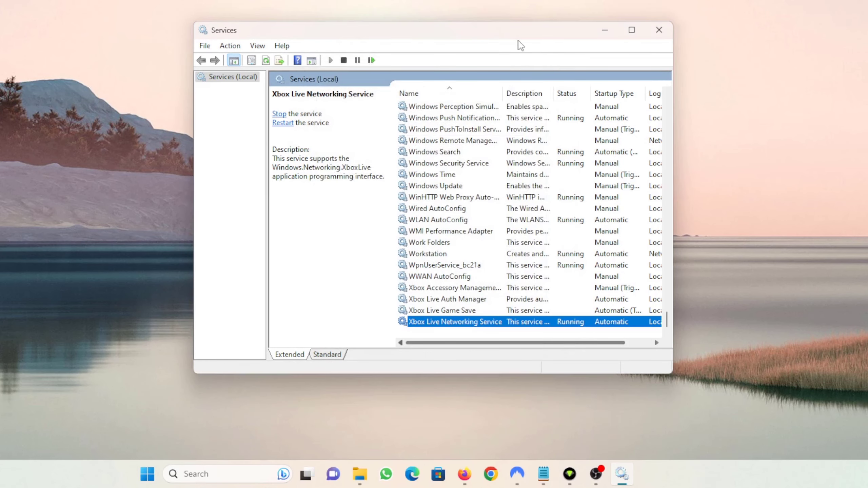